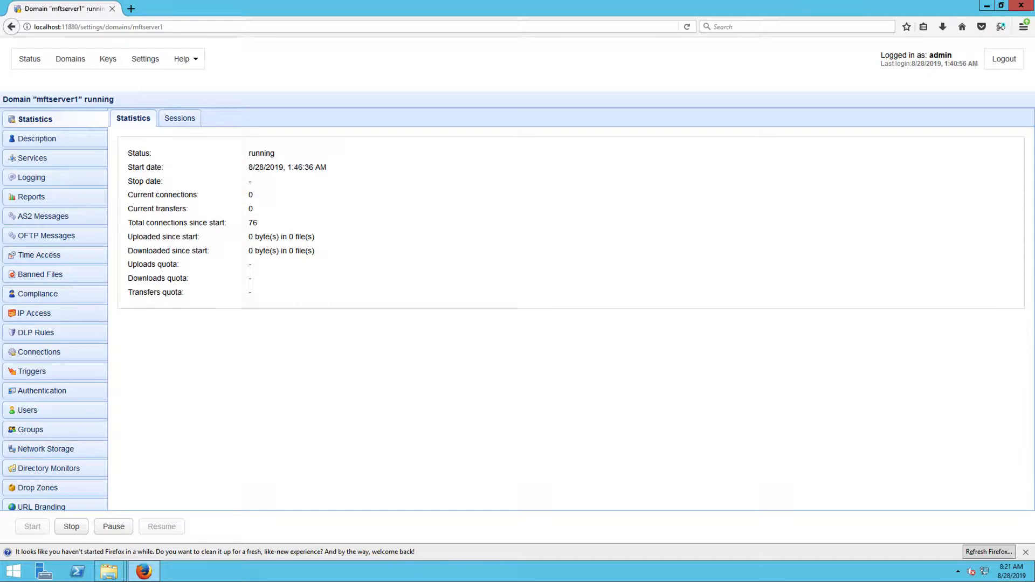
mouse_move(525, 285)
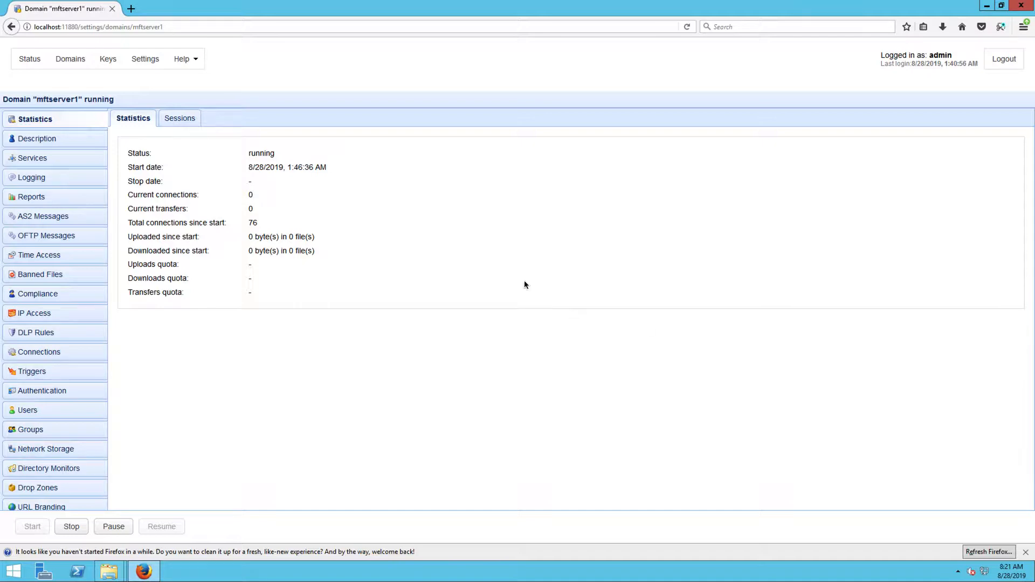
mouse_move(107, 58)
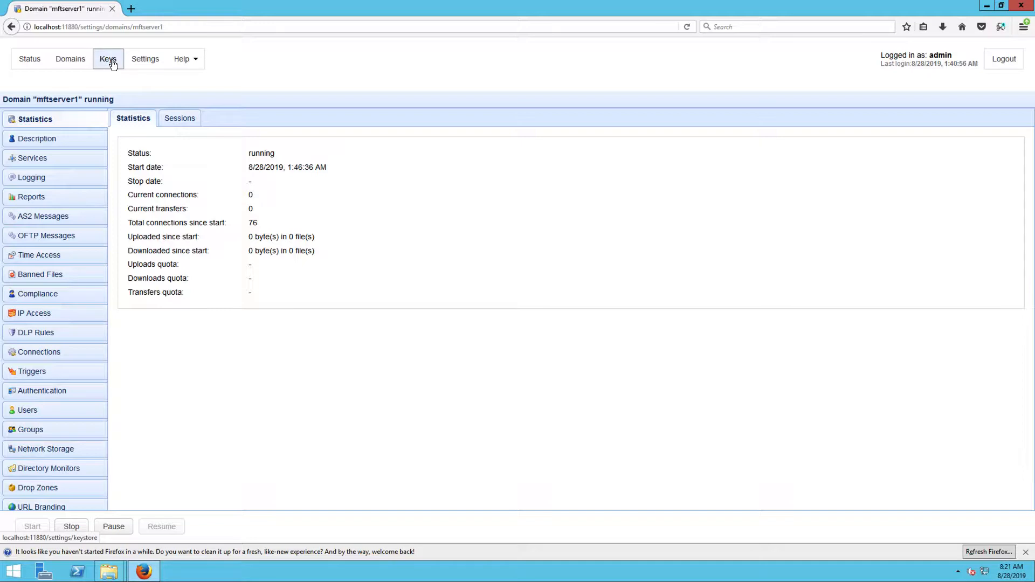
Show the key store's Client Keys list, currently empty.
click(108, 58)
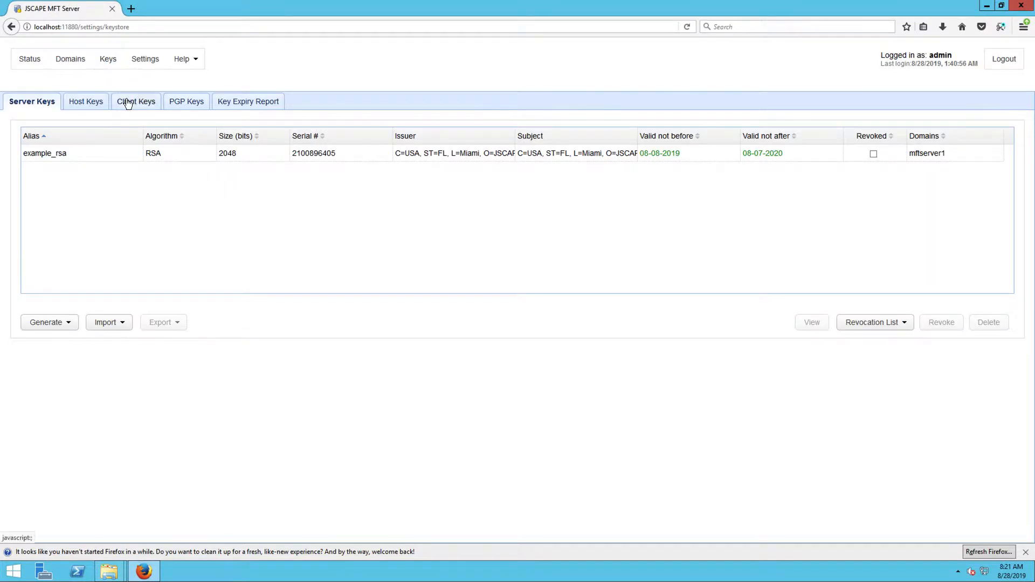
click(135, 101)
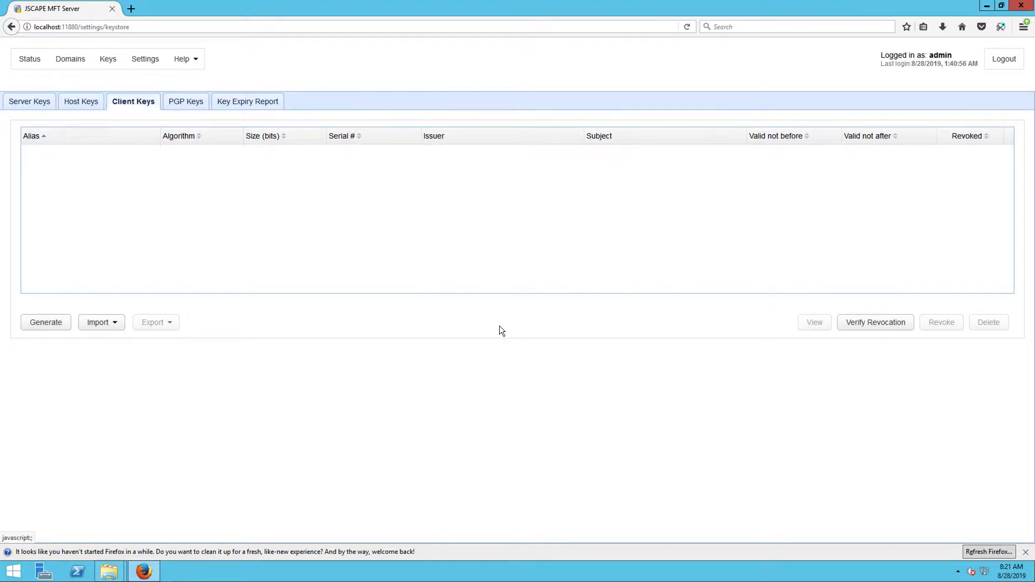
mouse_move(45, 322)
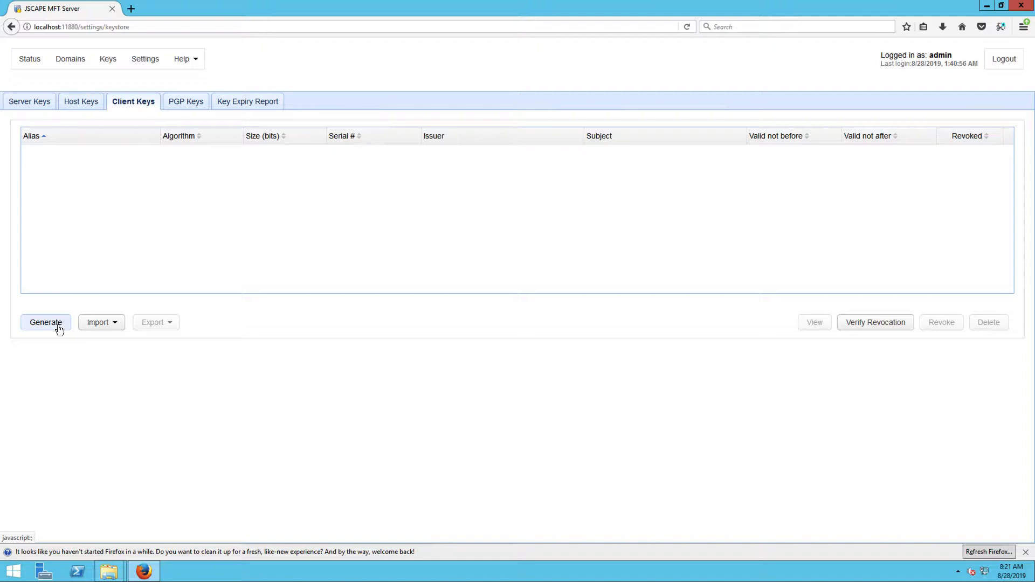
Start a new client key with alias as2server1clientkey.
click(45, 322)
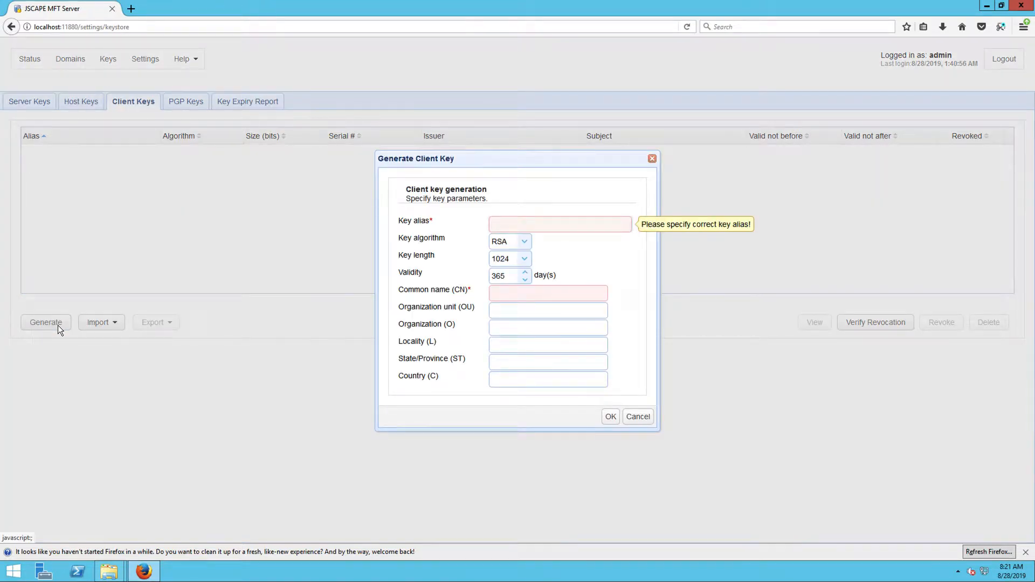
click(560, 224)
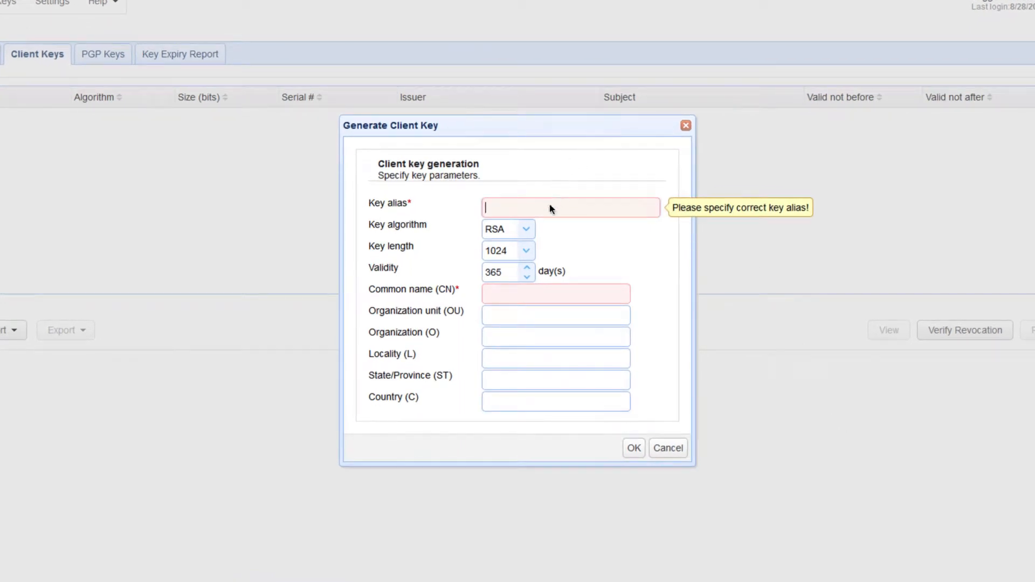
mouse_move(552, 212)
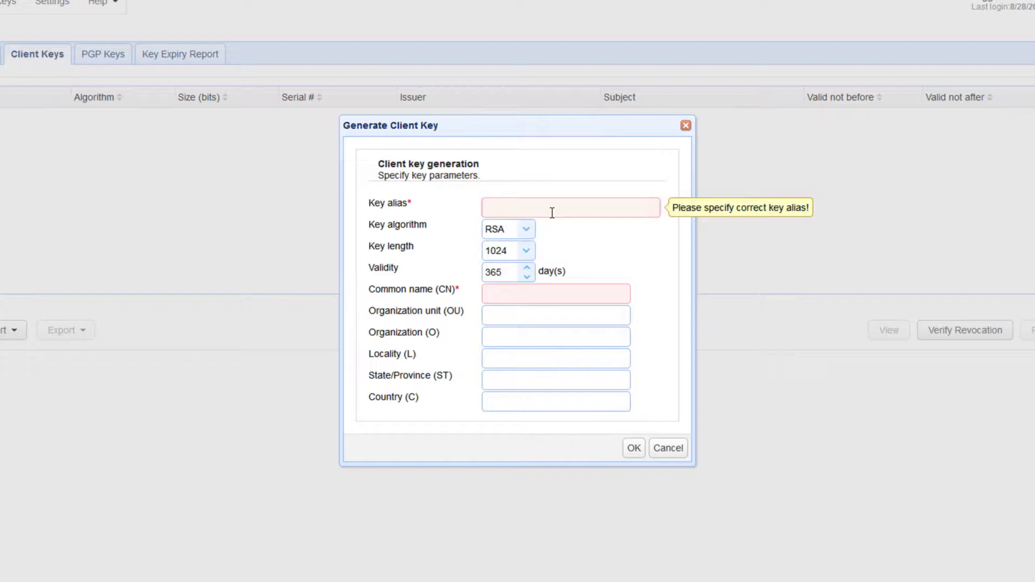
text(as2server1)
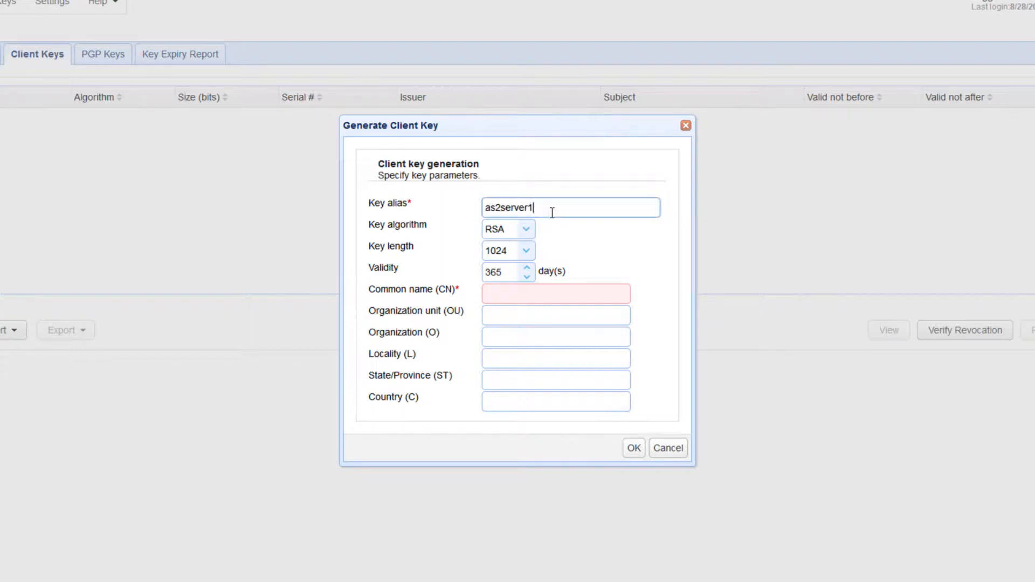
text(clientk)
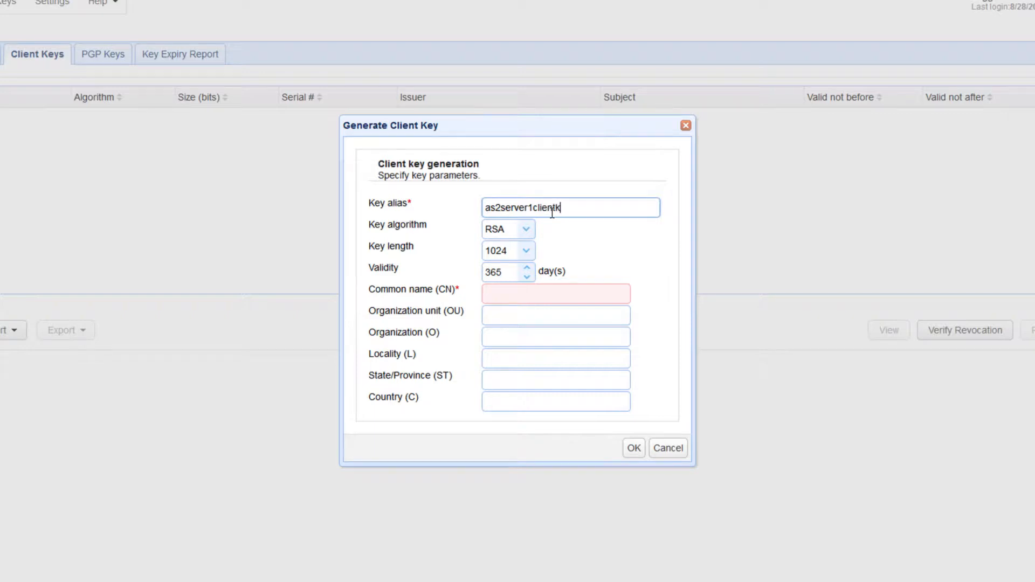
text(ey)
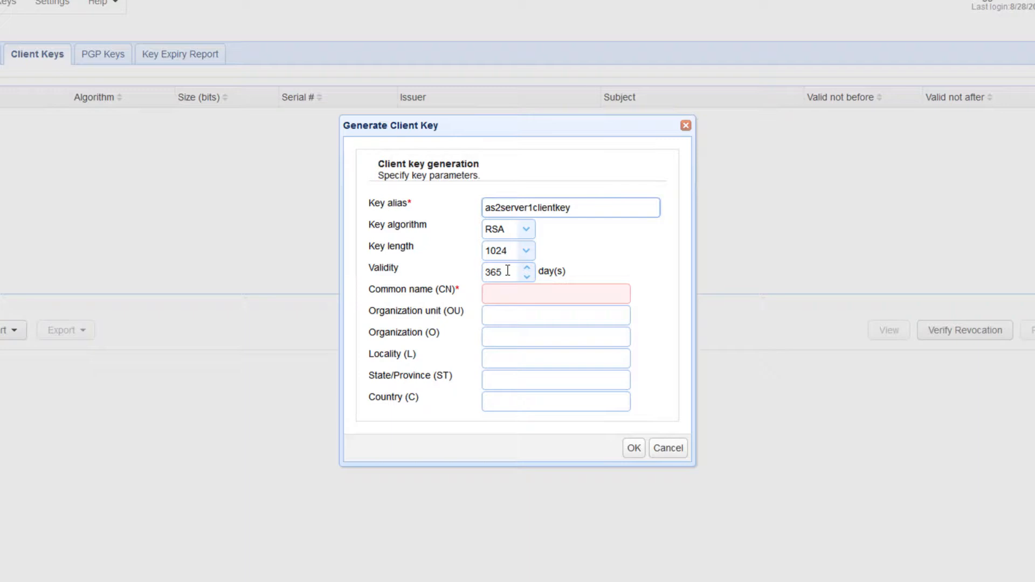
mouse_move(536, 236)
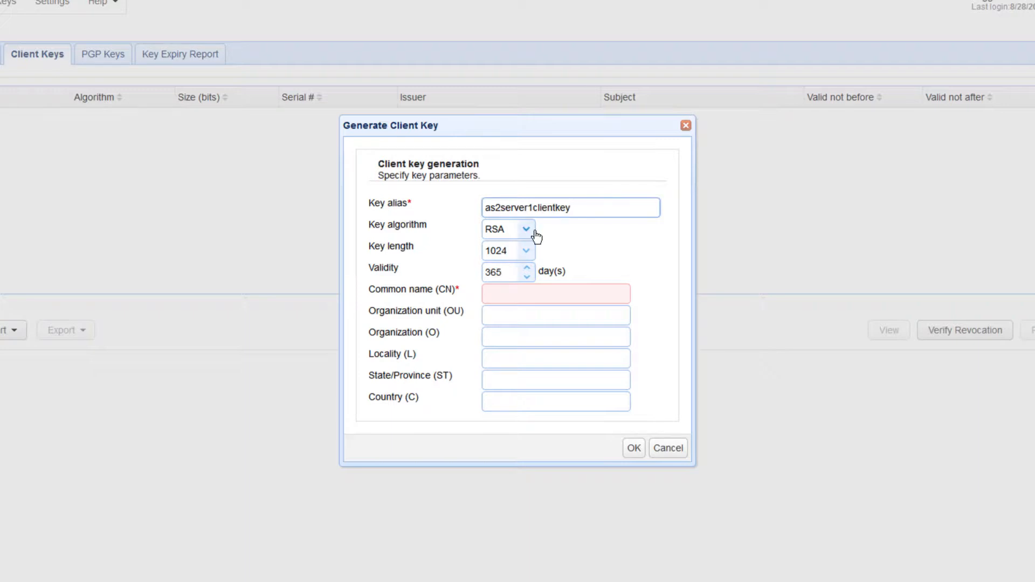
Keep RSA as the key algorithm and review the available key lengths, keeping 1024.
click(526, 229)
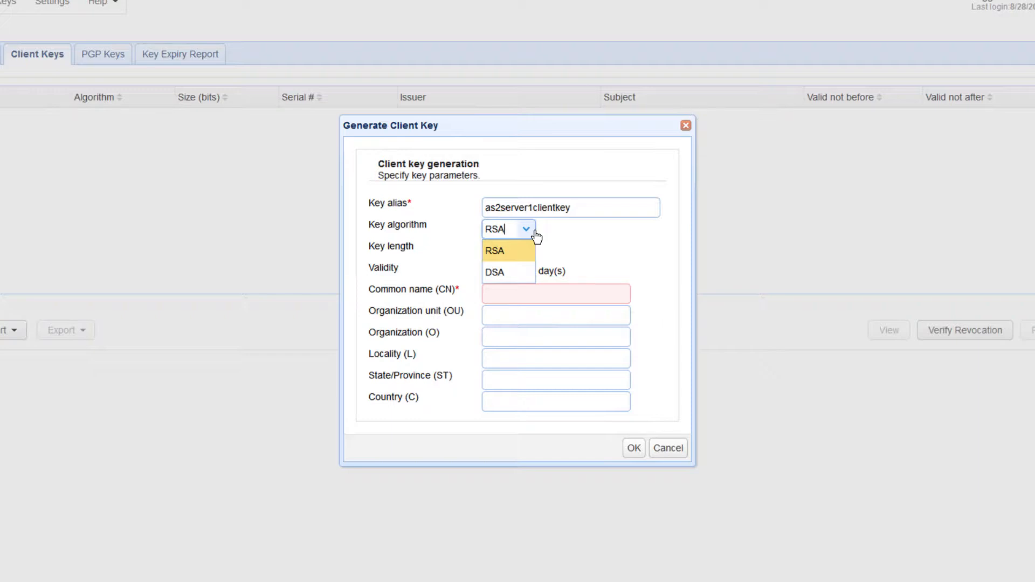
click(495, 250)
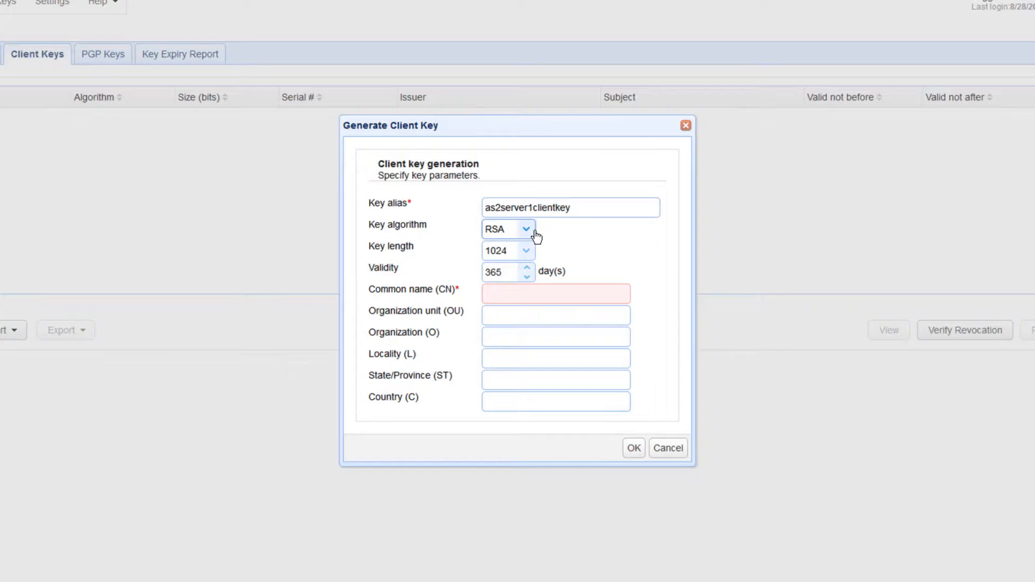
mouse_move(536, 247)
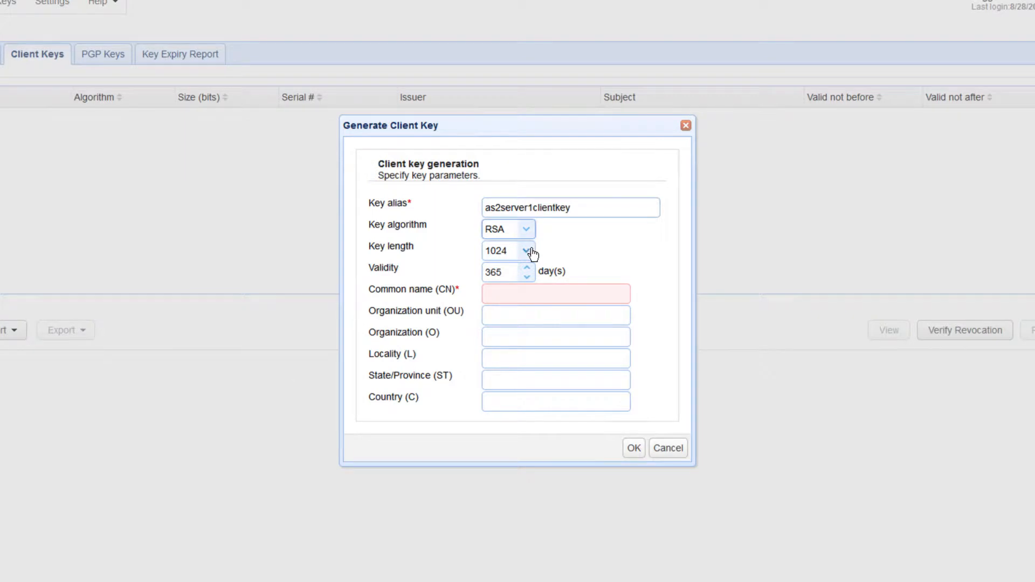
click(527, 250)
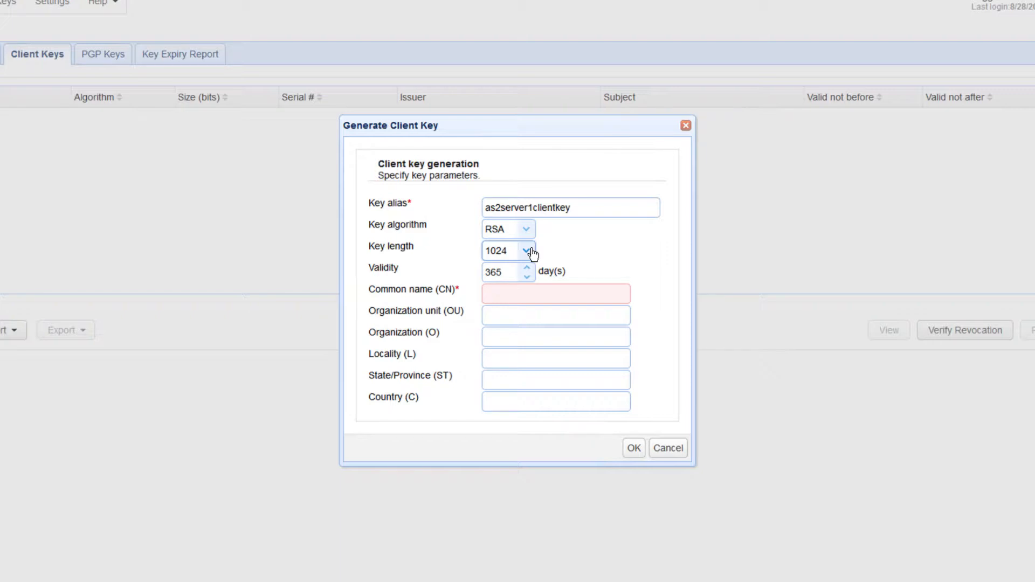
mouse_move(532, 260)
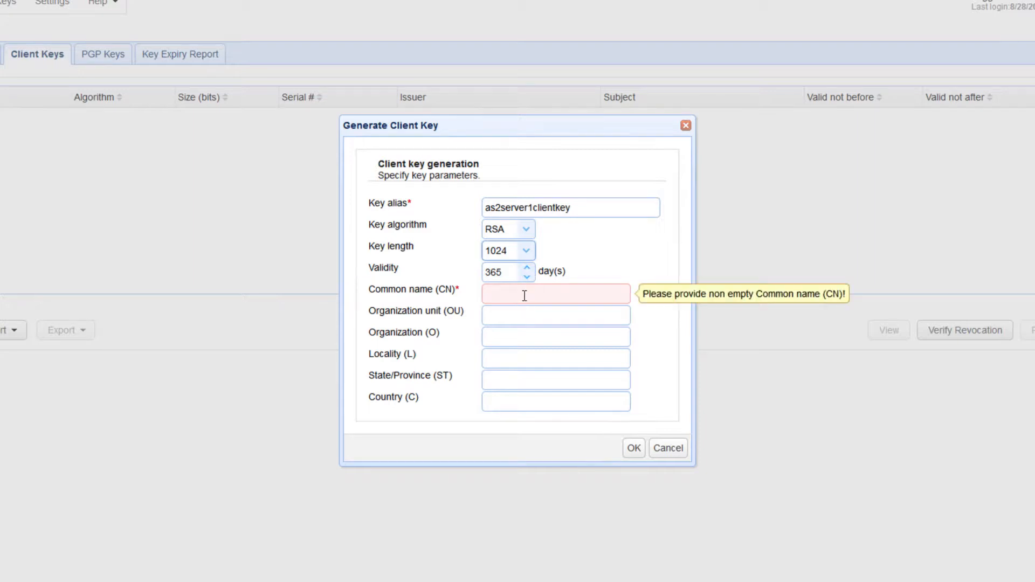
Enter common name as2serv..., organization unit Demo and organization JSCAPE.
click(554, 294)
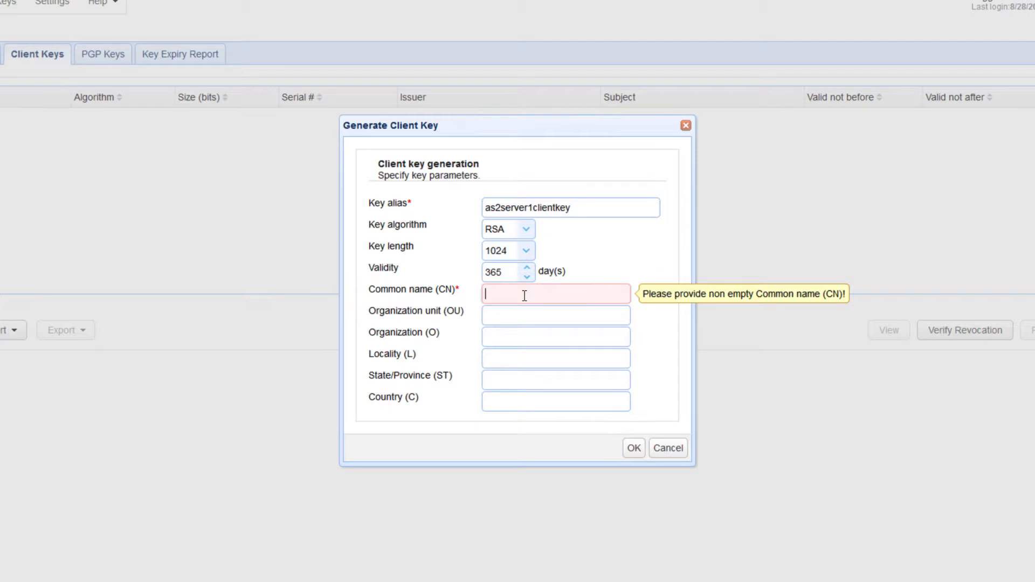
text(as2server1clientkey)
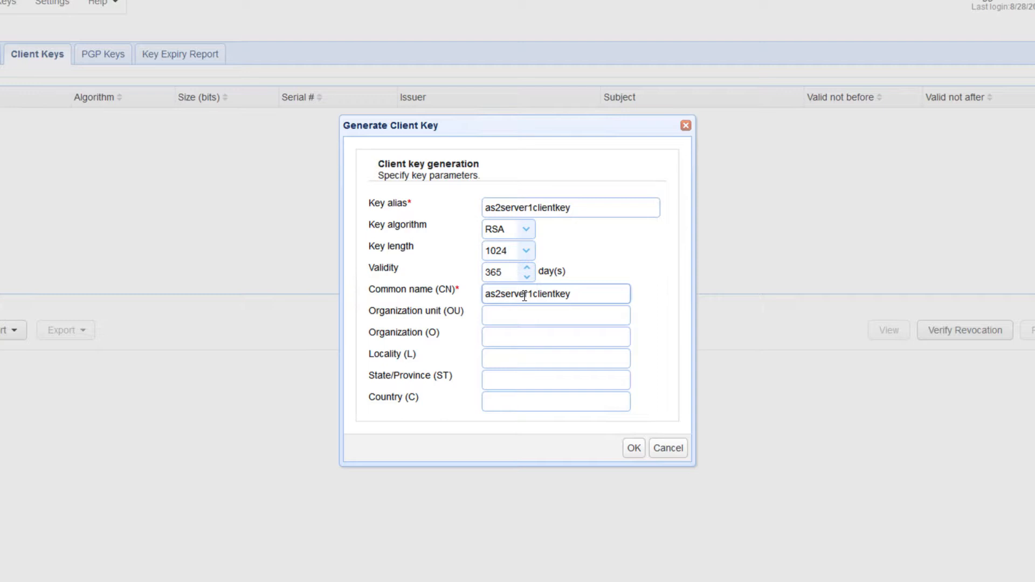
click(555, 314)
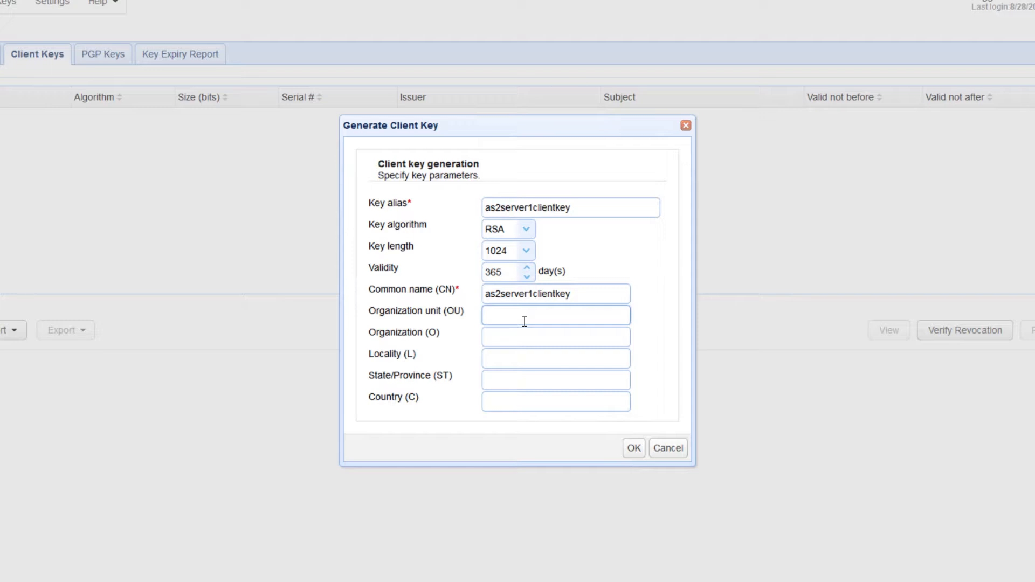
text(Demo)
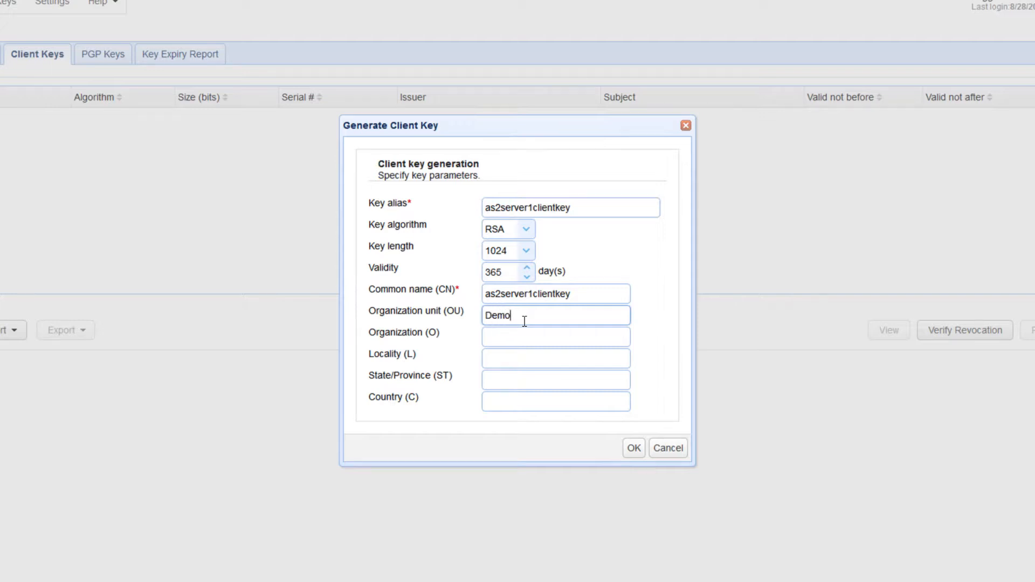
click(554, 336)
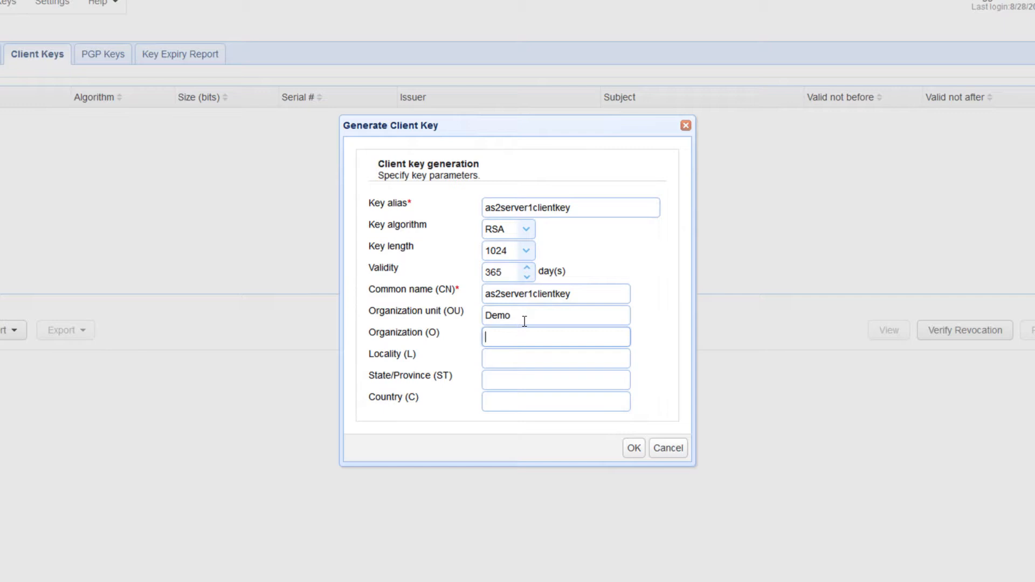
text(JSCAPE)
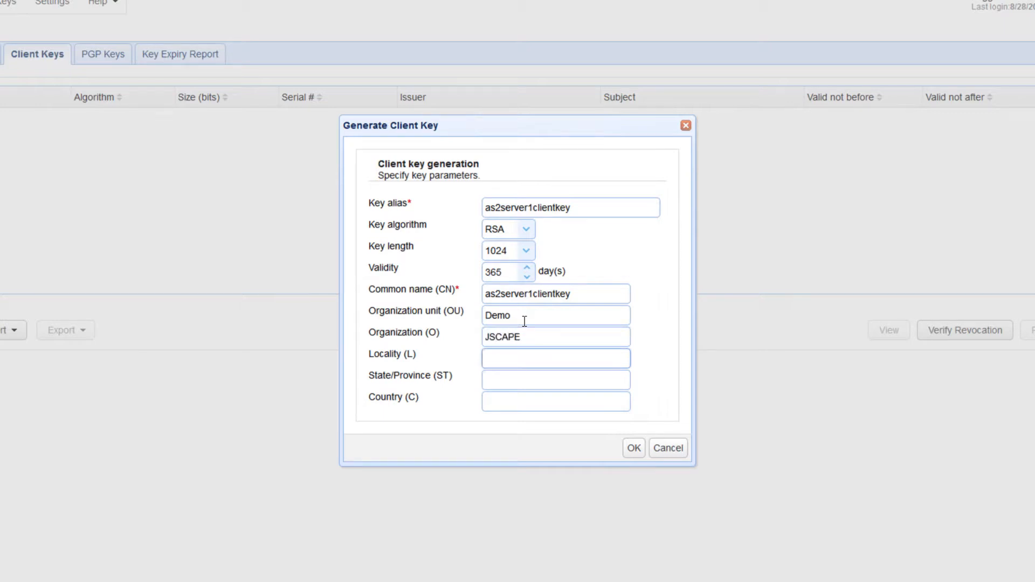
Enter locality Miami, state FL and country US for the key's subject.
text(Miami)
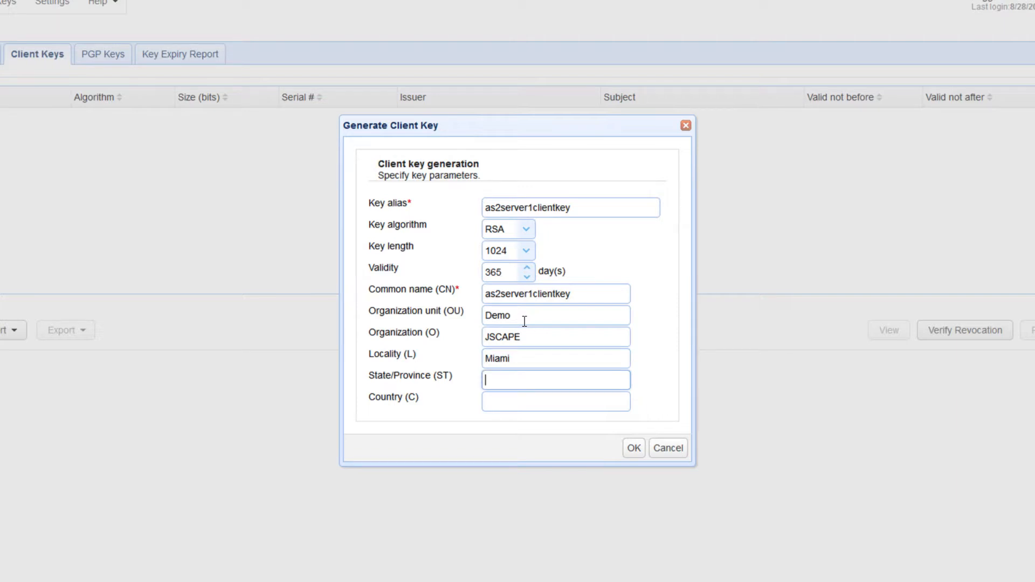
text(FL)
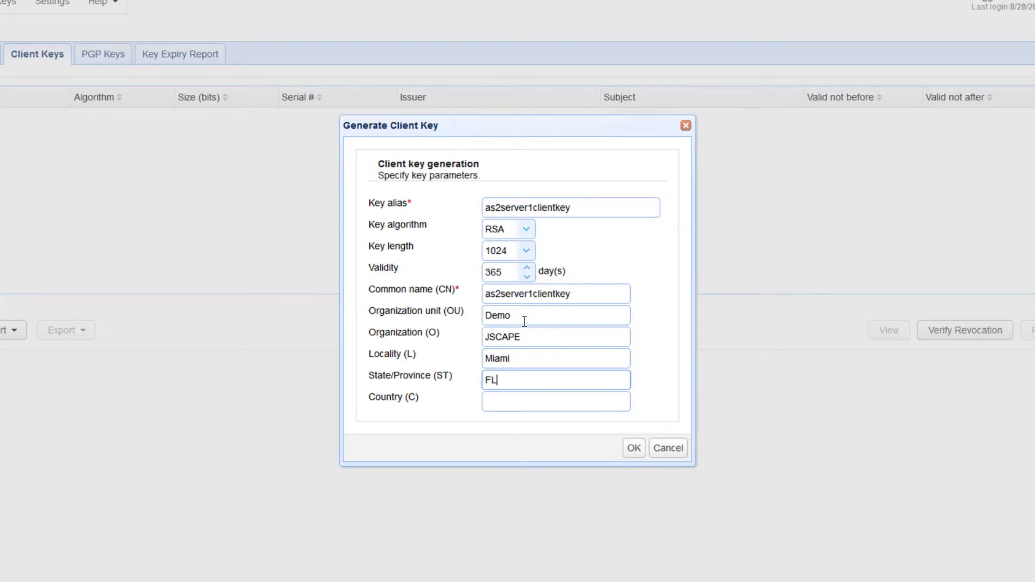
click(554, 401)
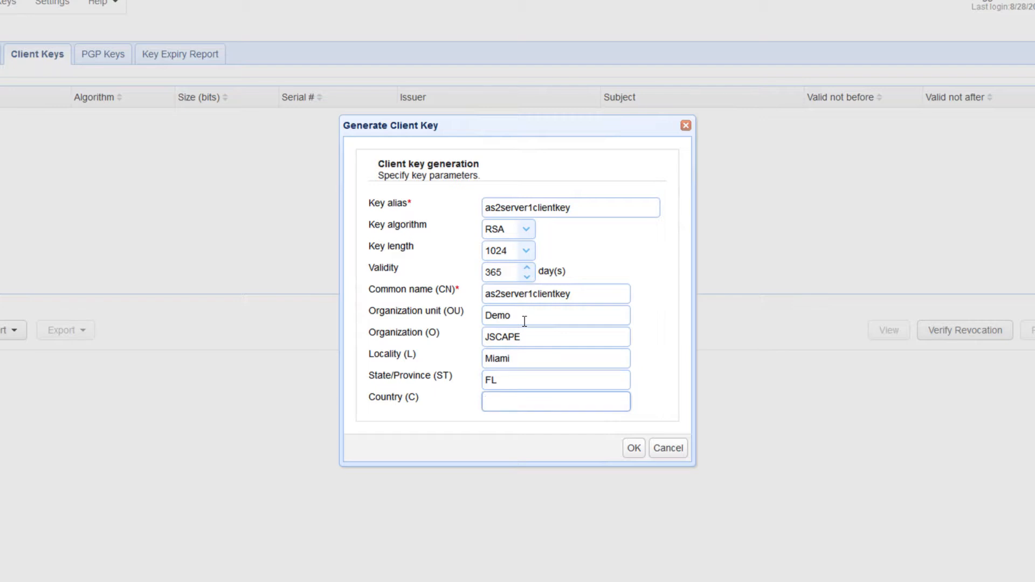
text(US)
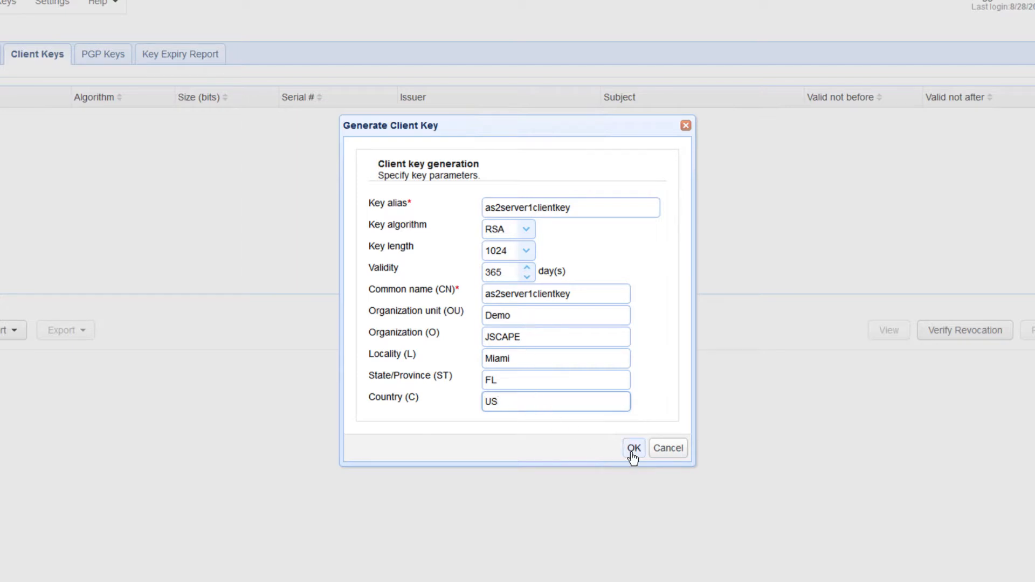
Generate the key and export its private key as a password-protected PKCS#12 file, saving it.
click(633, 447)
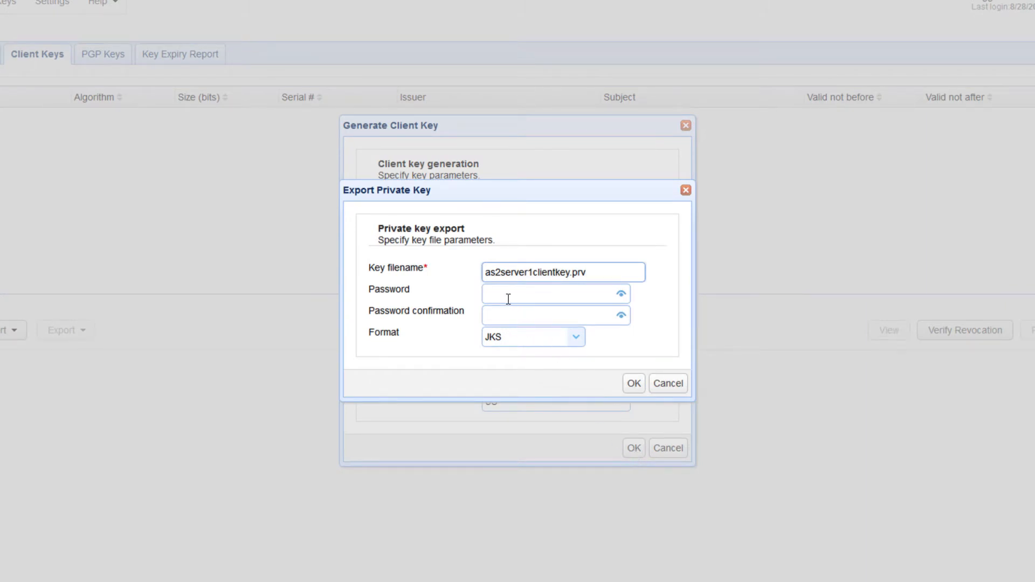
click(554, 293)
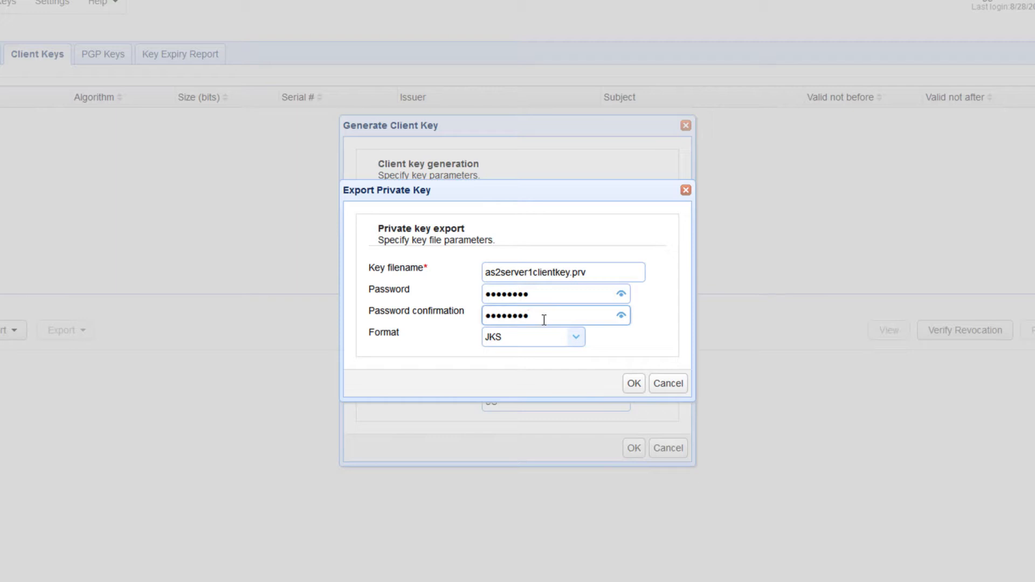
click(575, 338)
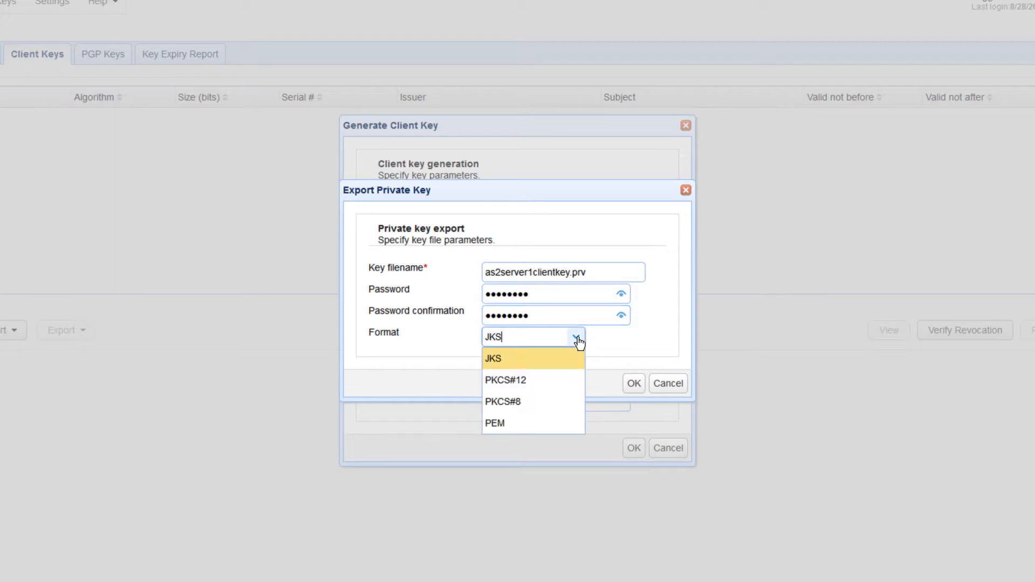
click(505, 379)
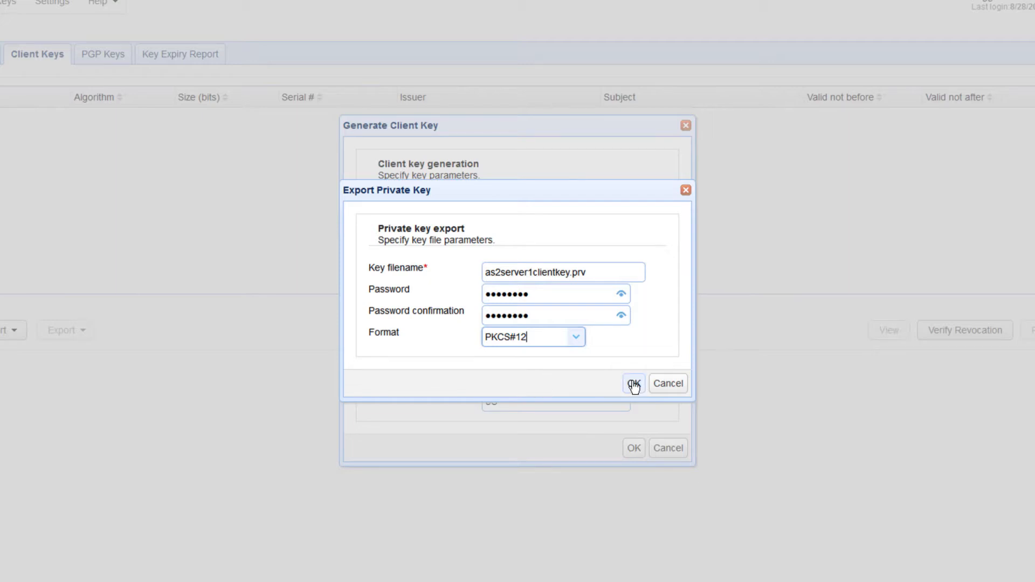
click(633, 384)
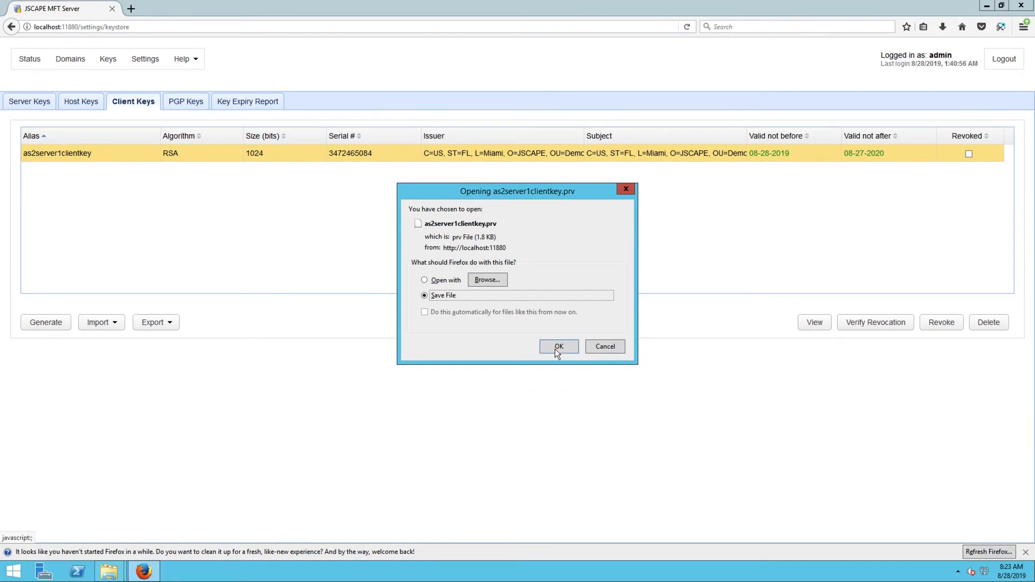
click(559, 347)
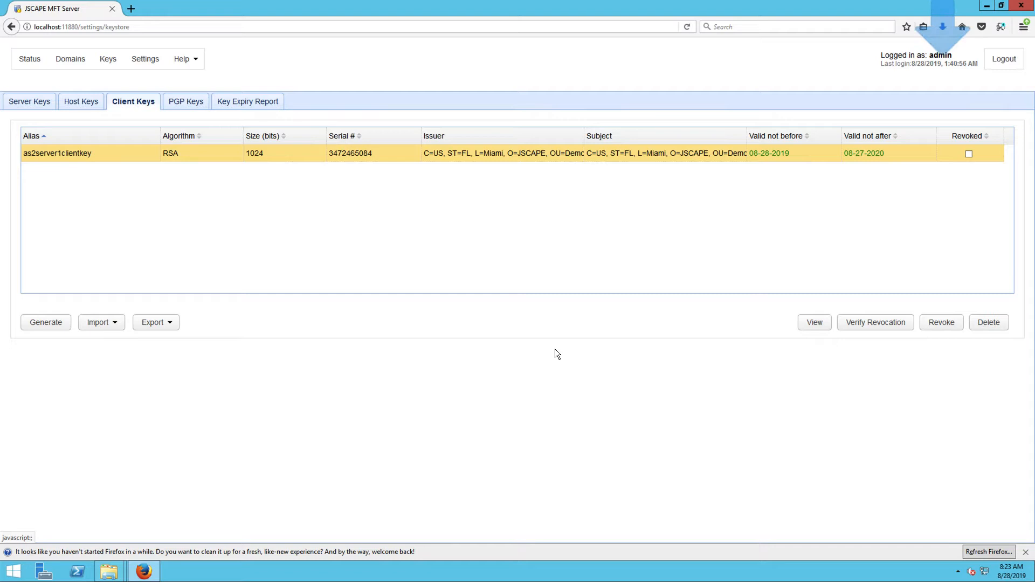